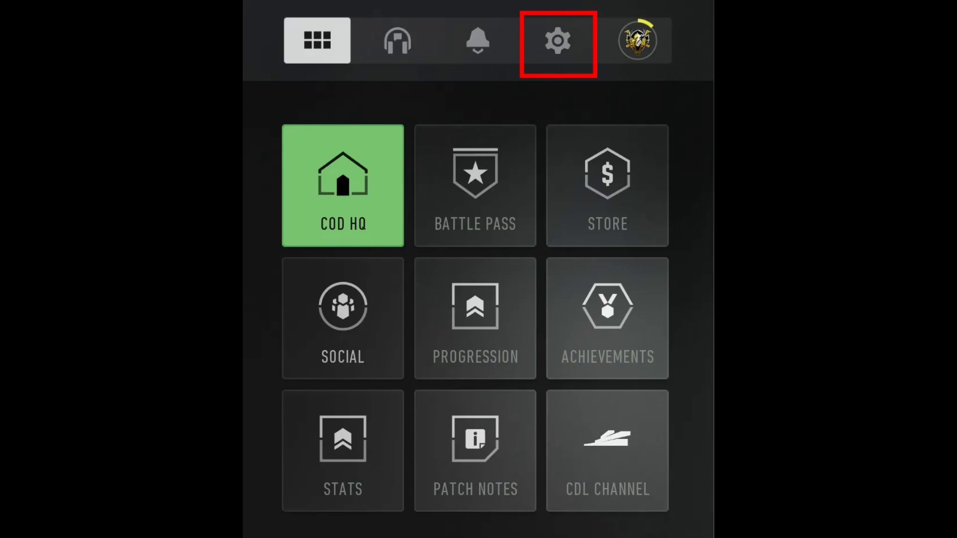
# Step: Open the game Settings menu from the gear icon in the top bar
pyautogui.click(556, 40)
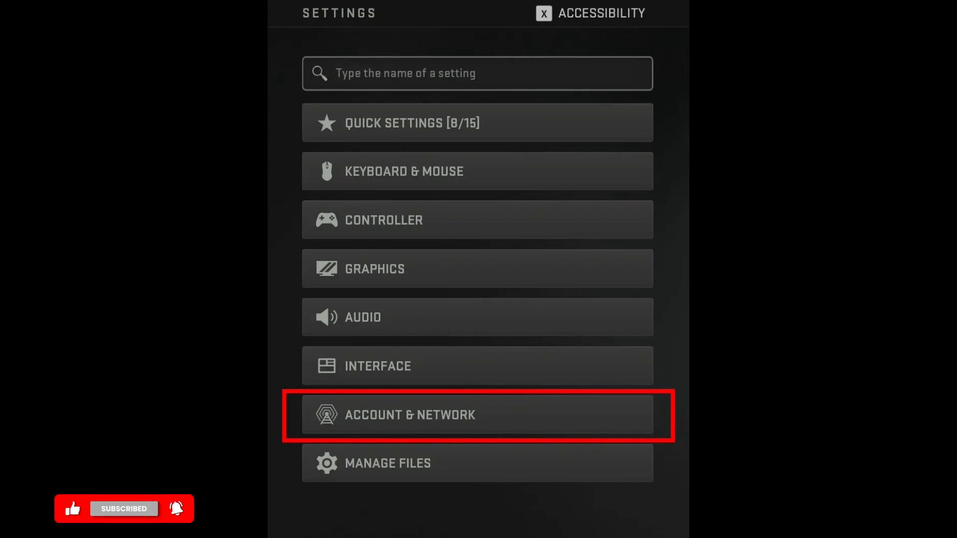
# Step: Change the Activision display name from FreeOutlaw to MayDay under Account & Network and confirm it
pyautogui.click(478, 415)
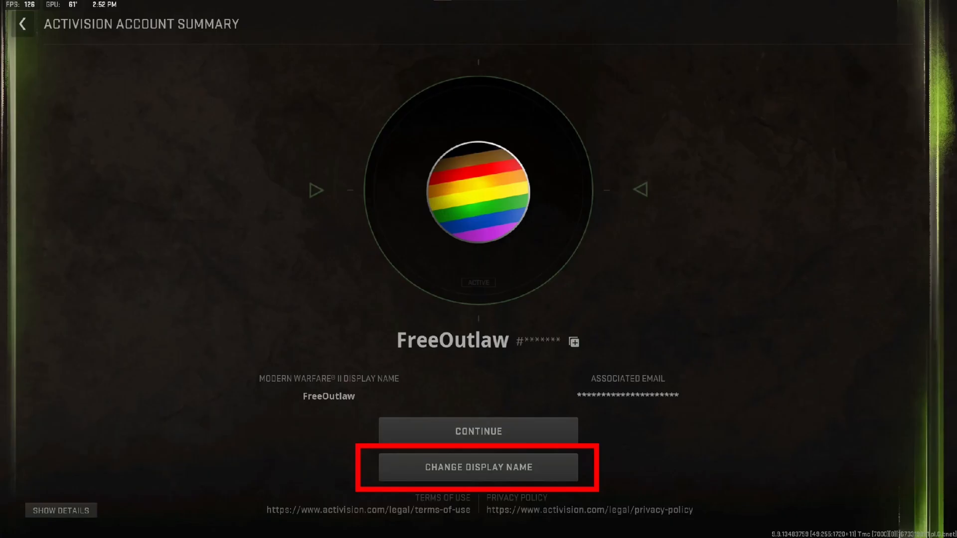
pyautogui.click(478, 467)
pyautogui.write('MayDay')
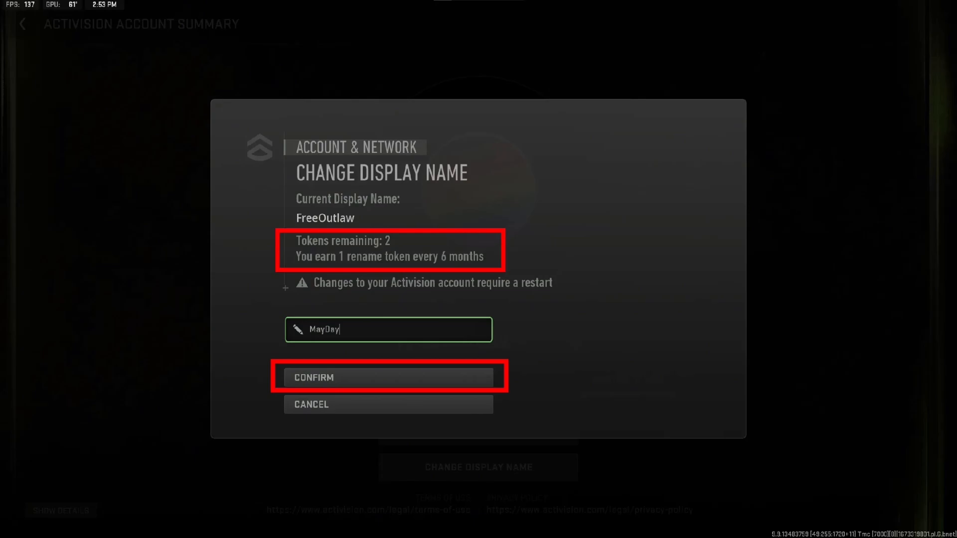
pyautogui.click(388, 377)
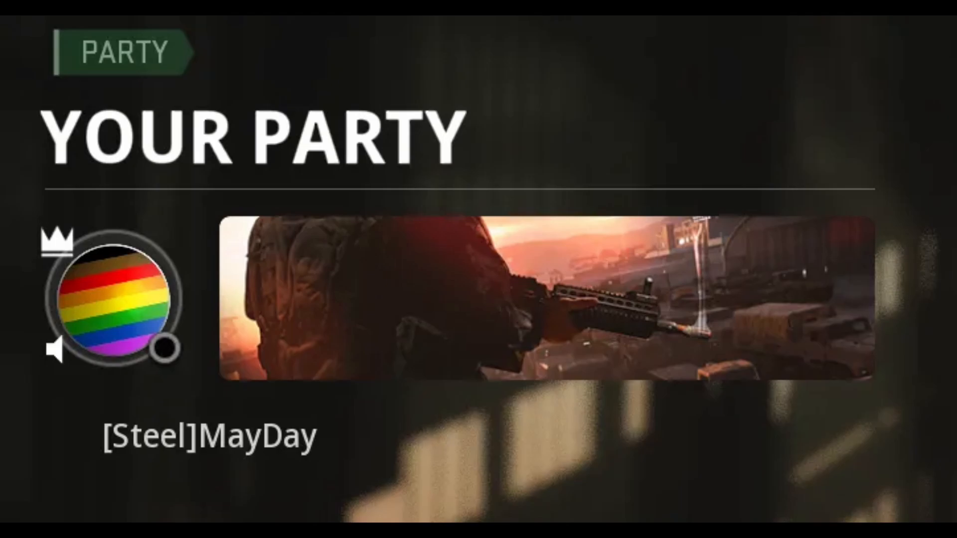